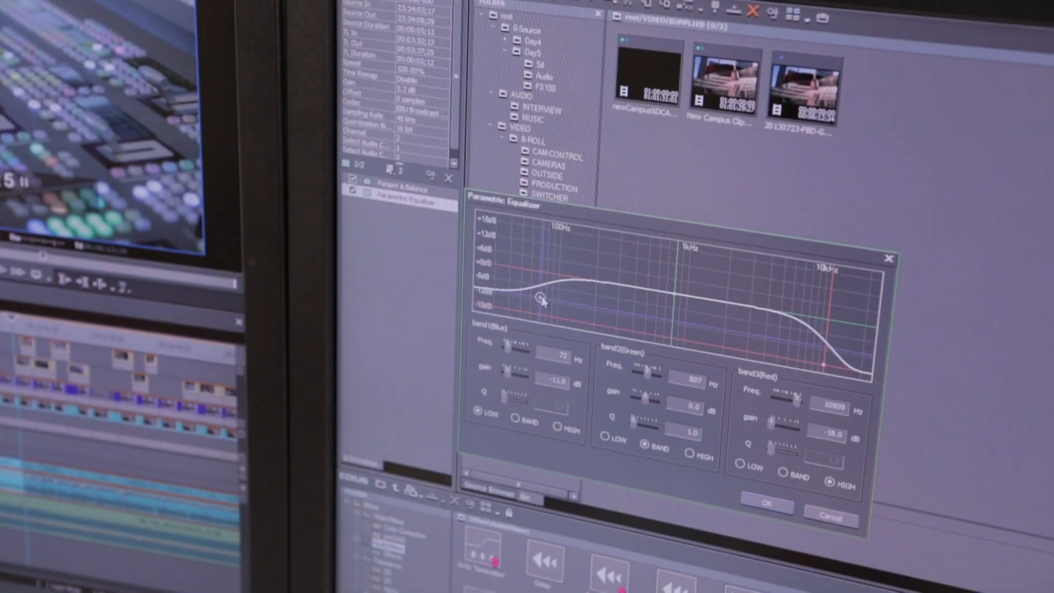
Drag the low-shelf point to cut below ~100 Hz and the high-shelf point to roll off above 10 kHz.
{"action": "left_click_drag", "start_coordinate": [541, 299], "coordinate": [533, 309]}
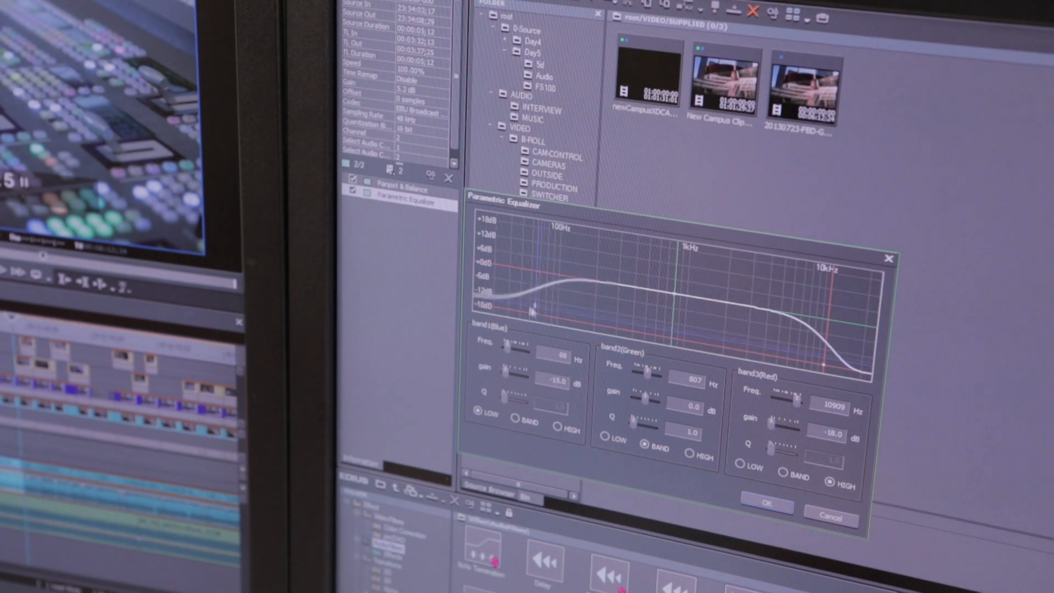
{"action": "left_click_drag", "start_coordinate": [531, 307], "coordinate": [532, 303]}
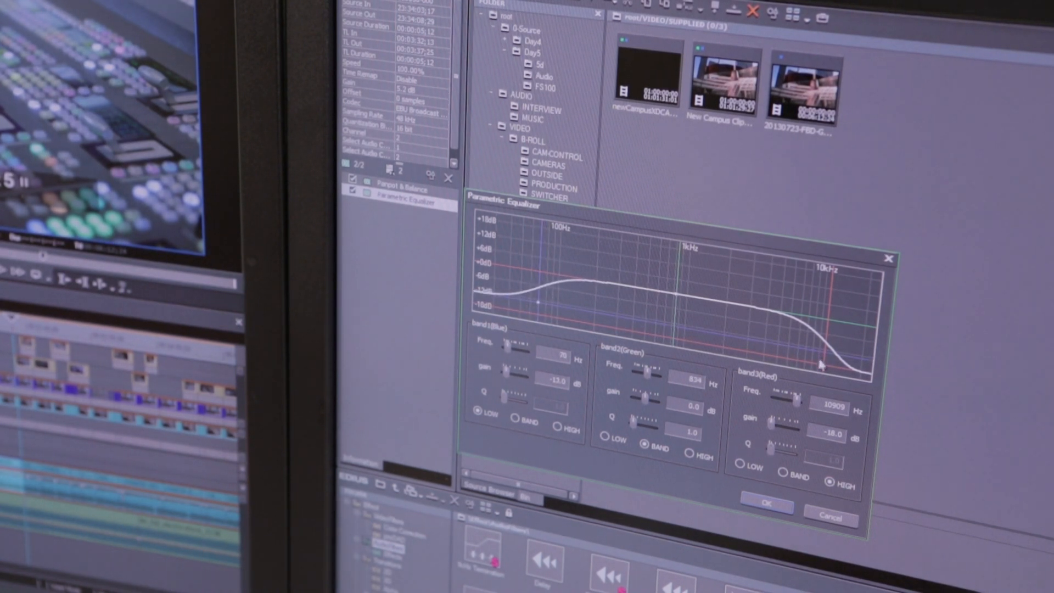
{"action": "left_click_drag", "start_coordinate": [826, 364], "coordinate": [821, 369]}
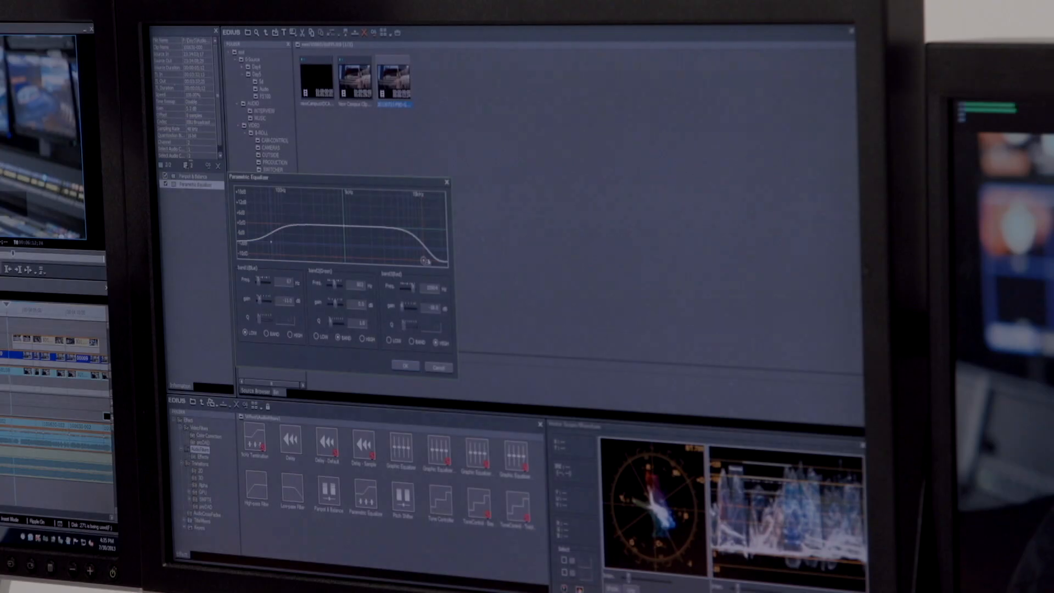
{"action": "left_click", "coordinate": [406, 367]}
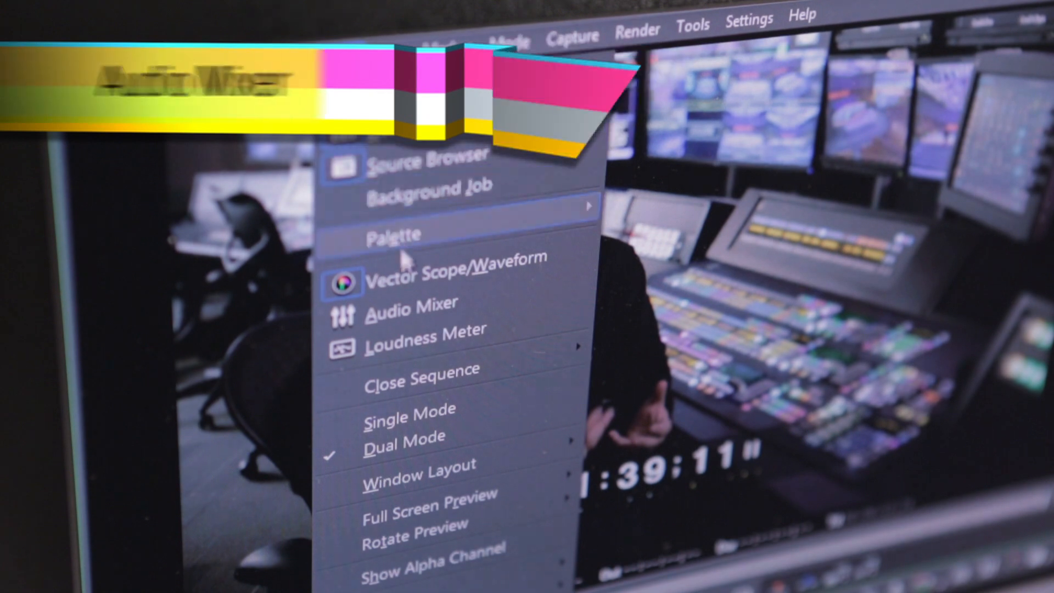
Show the Audio Mixer and ride the 1A interview fader down to about −5.5 dB in Write mode.
{"action": "left_click", "coordinate": [412, 303]}
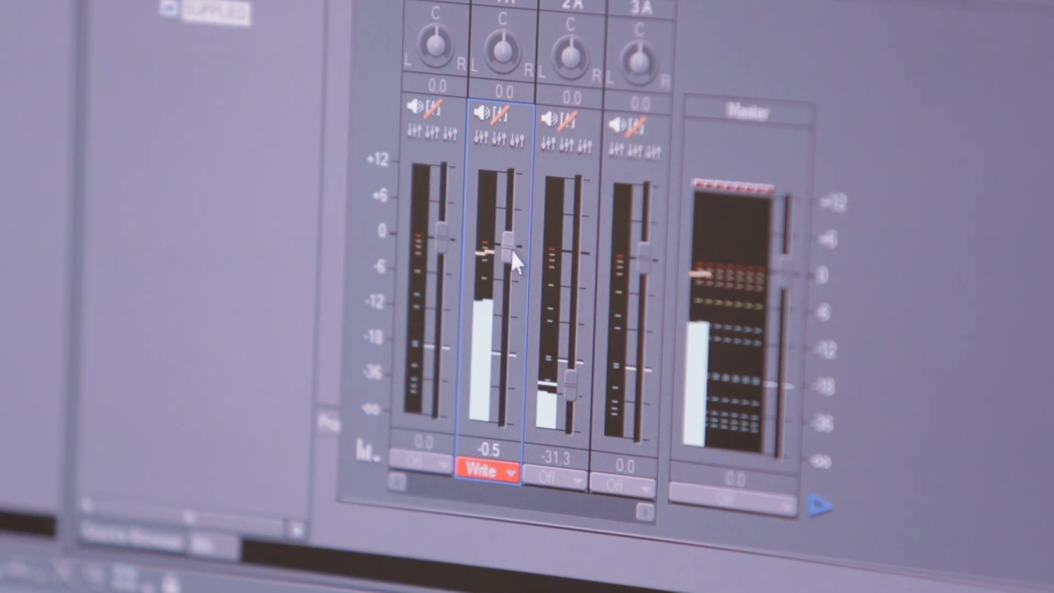
{"action": "left_click_drag", "start_coordinate": [507, 241], "coordinate": [505, 276]}
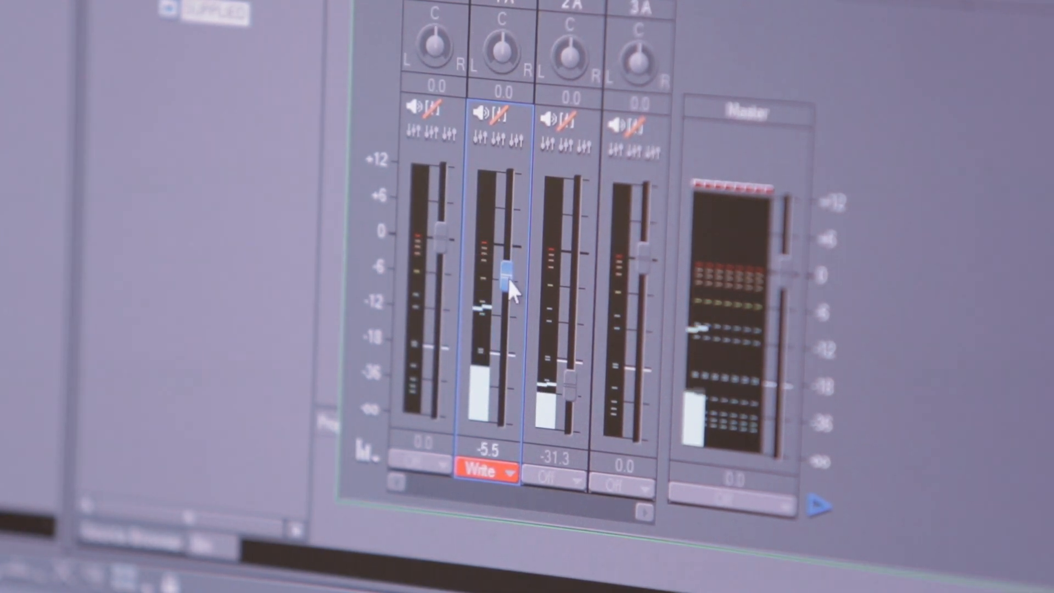
{"action": "left_click_drag", "start_coordinate": [507, 275], "coordinate": [511, 279]}
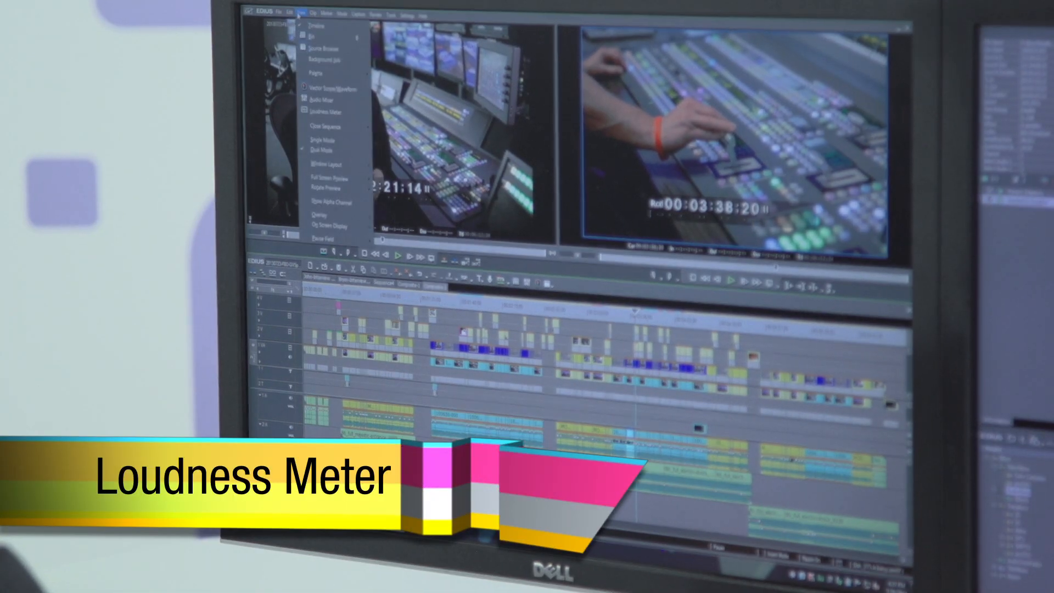
Show the Loudness Meter from the View menu, ready to measure the sequence.
{"action": "left_click", "coordinate": [322, 109]}
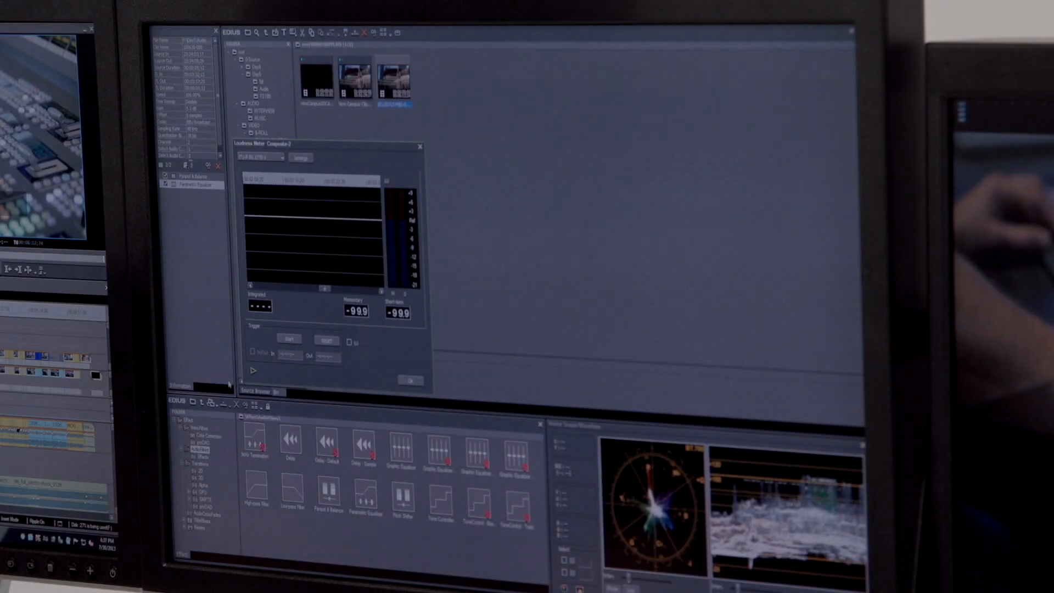